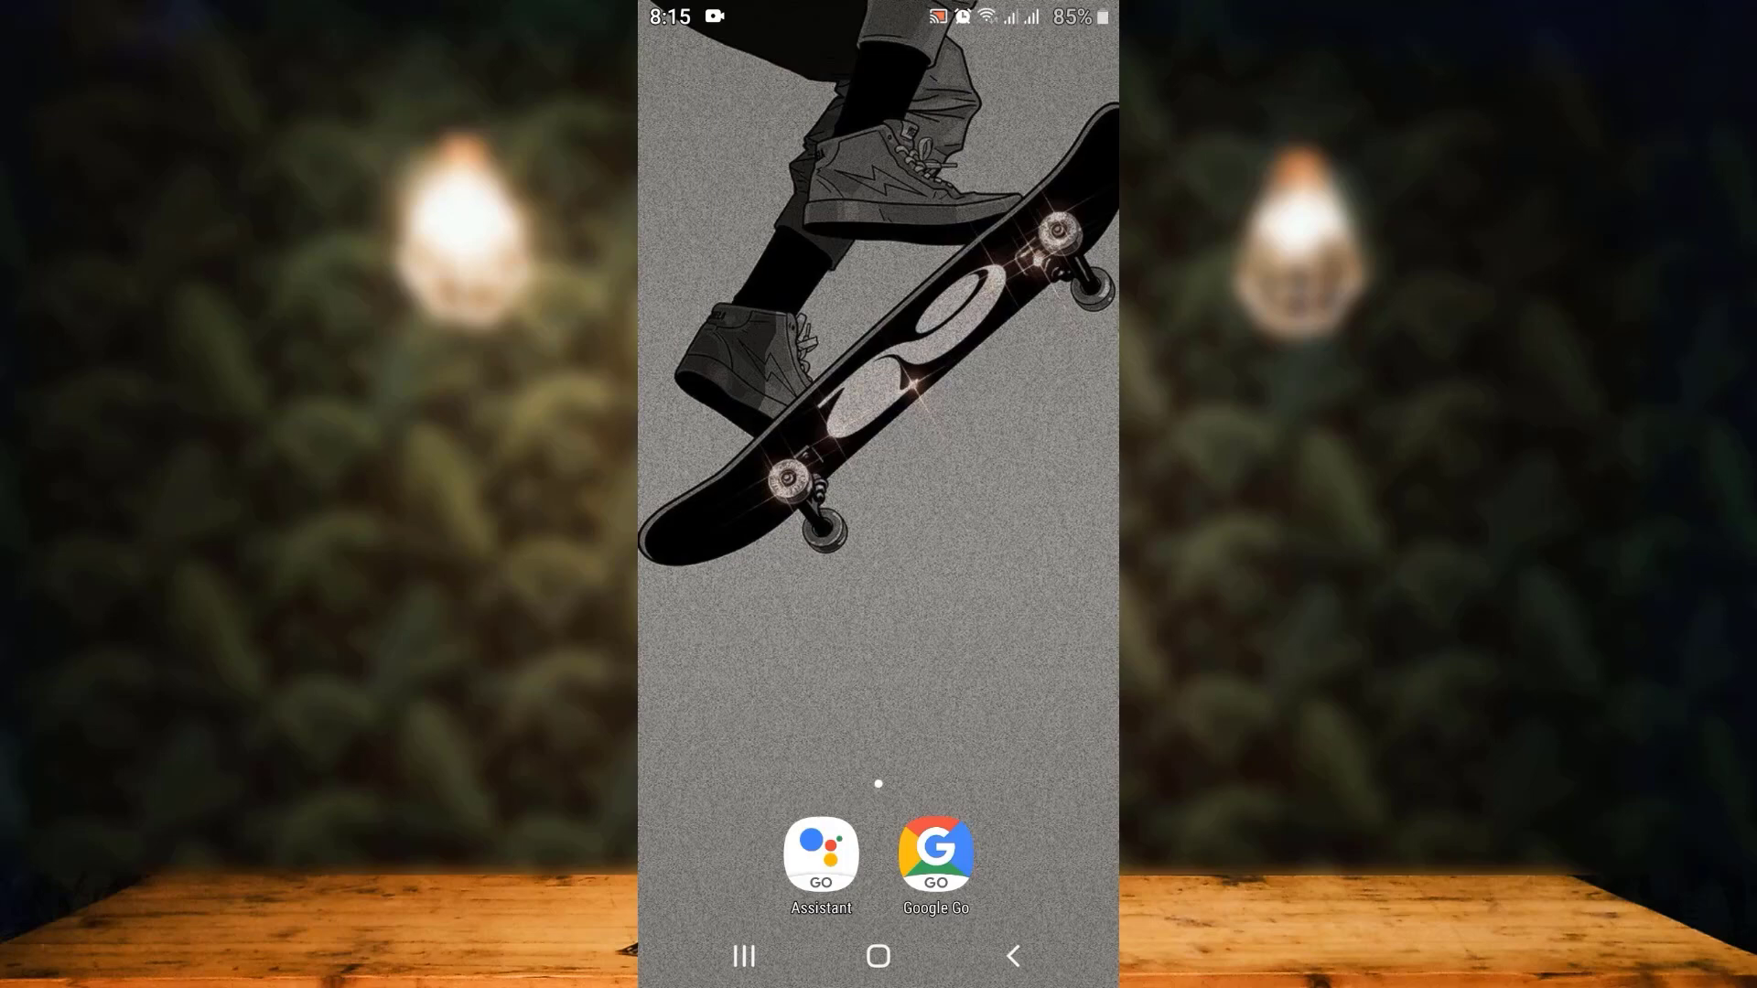
Launch Google Go and load m.imdb.com from the imdb.com suggestion
left_click(935, 850)
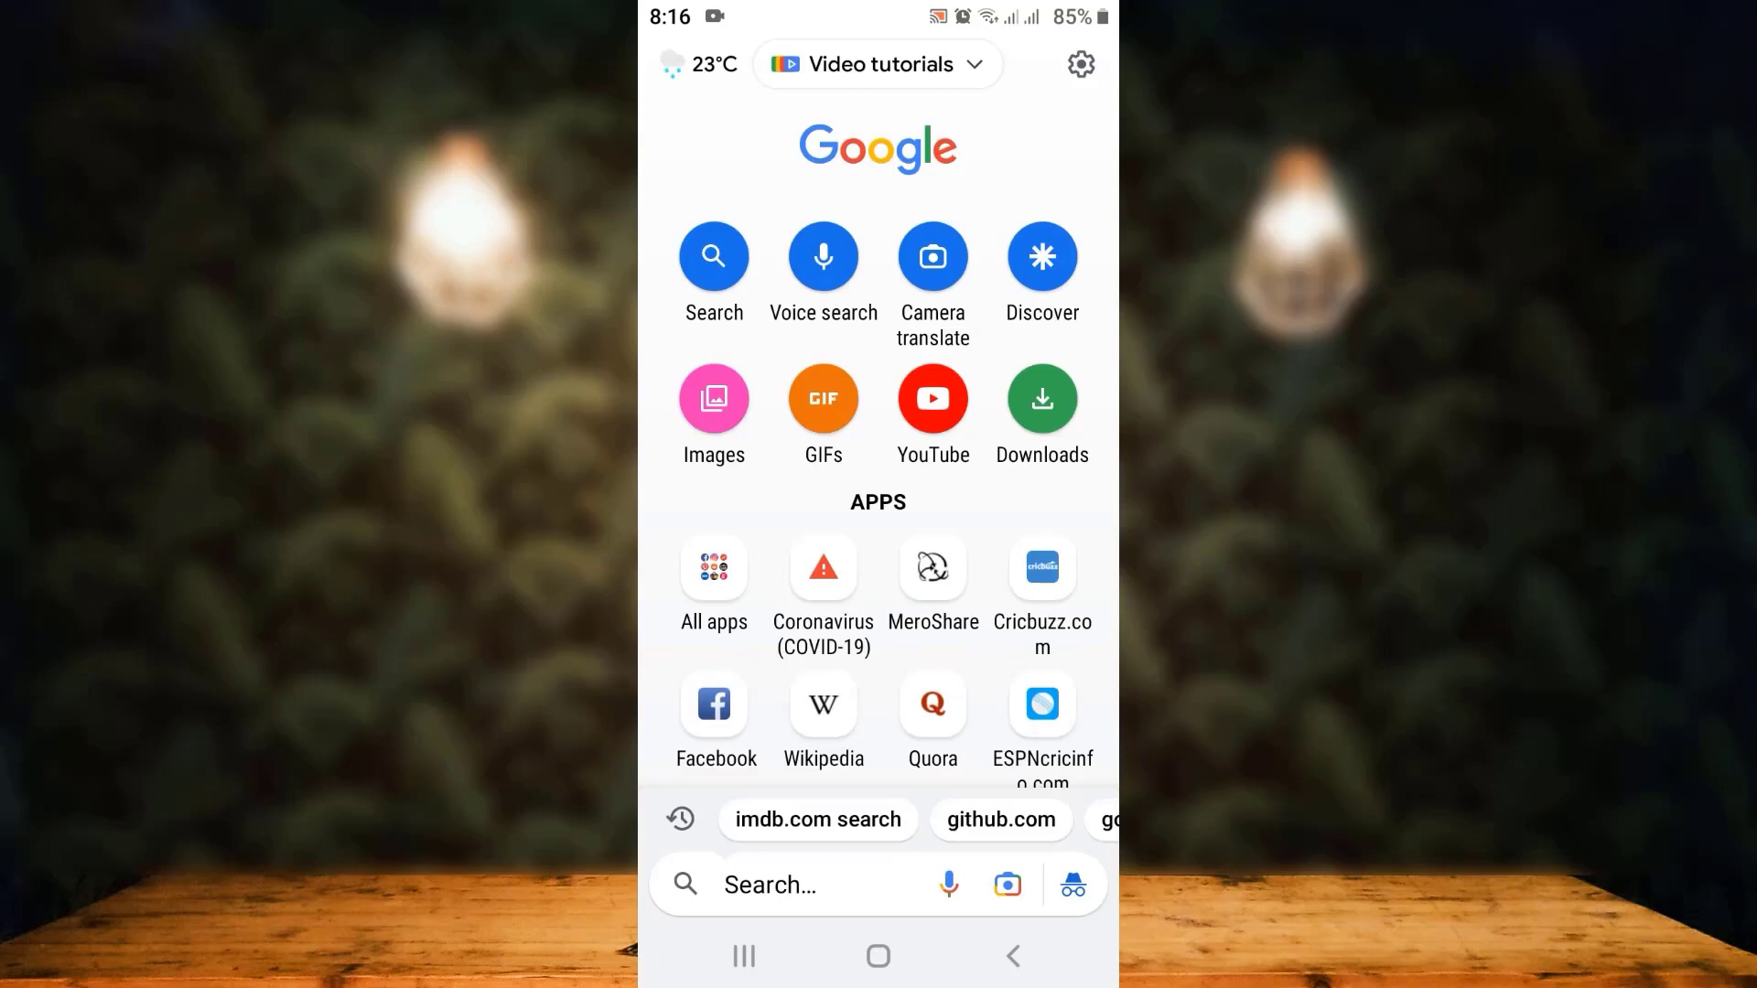
left_click(818, 819)
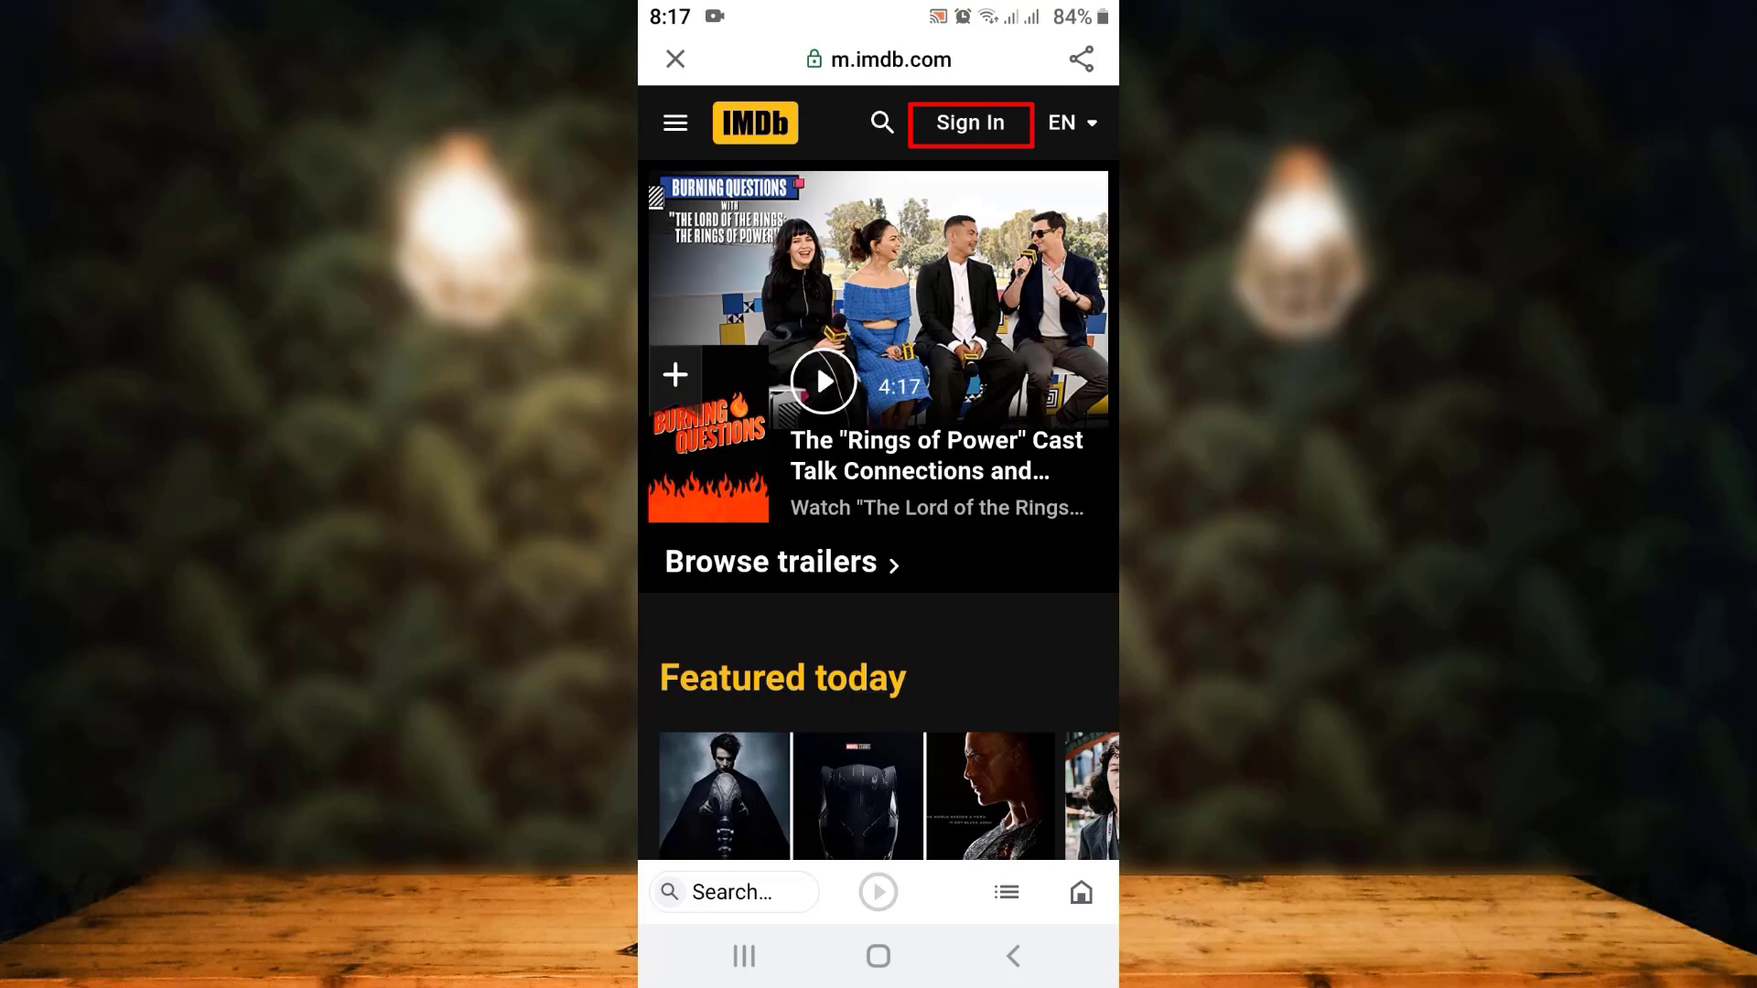
Sign in to IMDb with an IMDb account's email and password
left_click(970, 124)
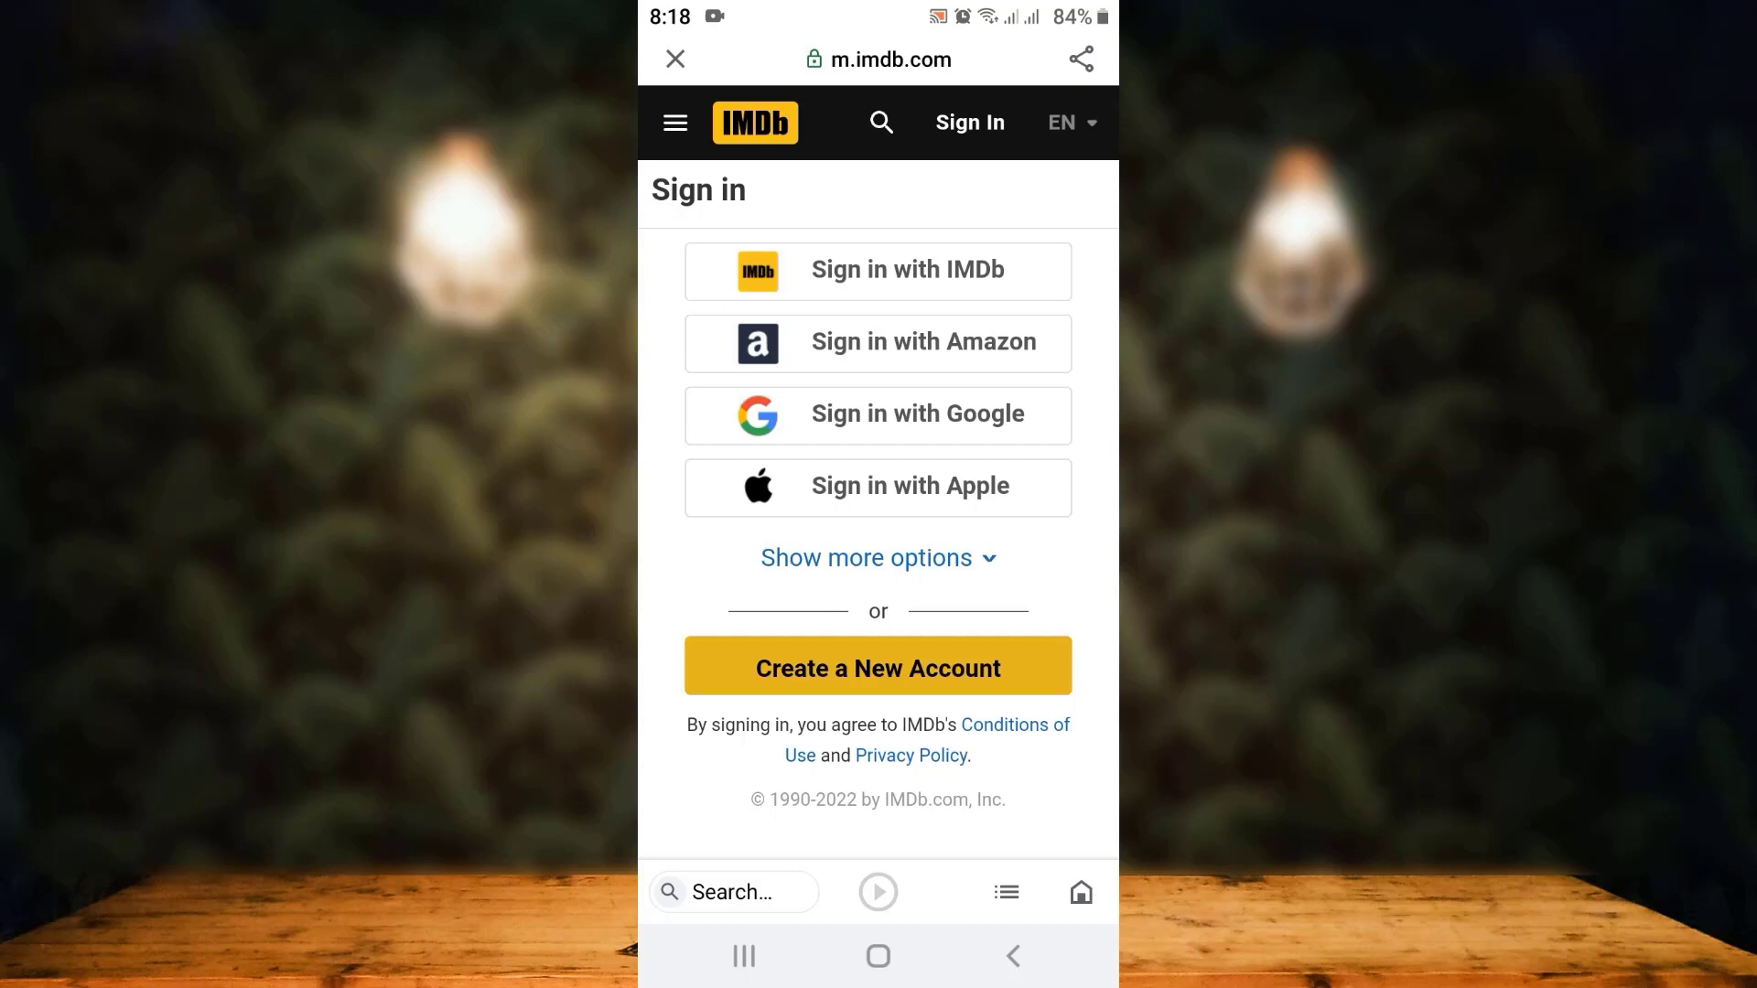
left_click(878, 270)
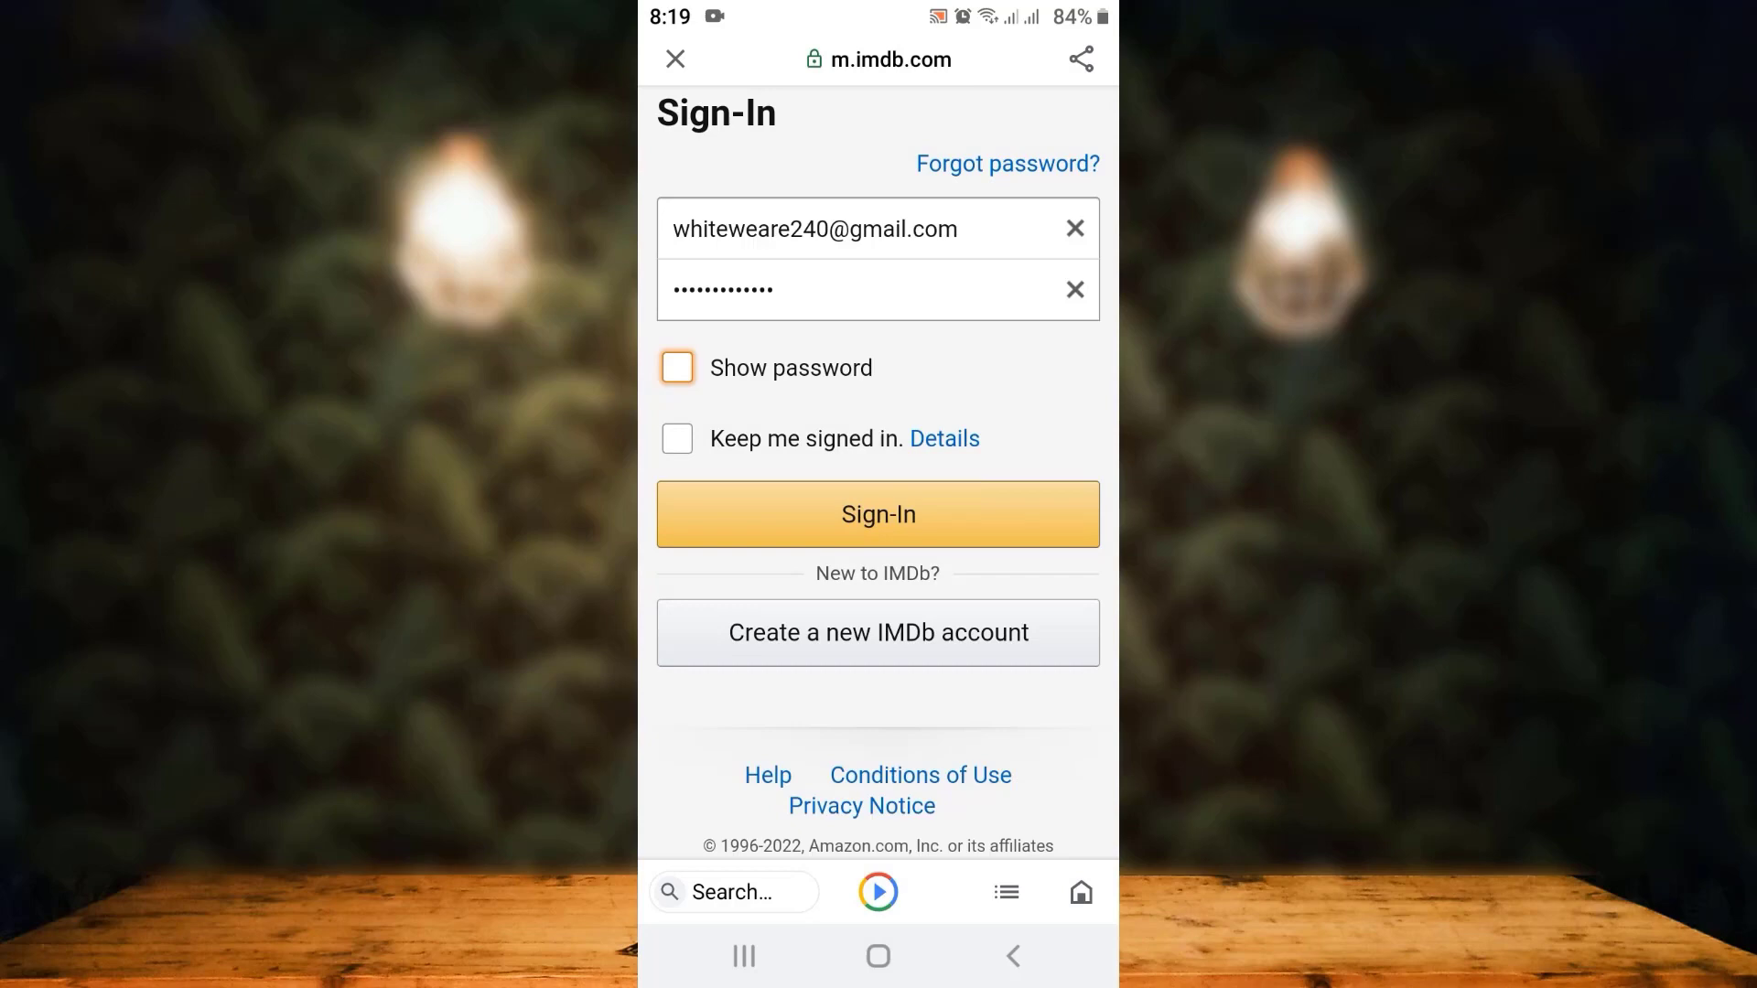
left_click(879, 514)
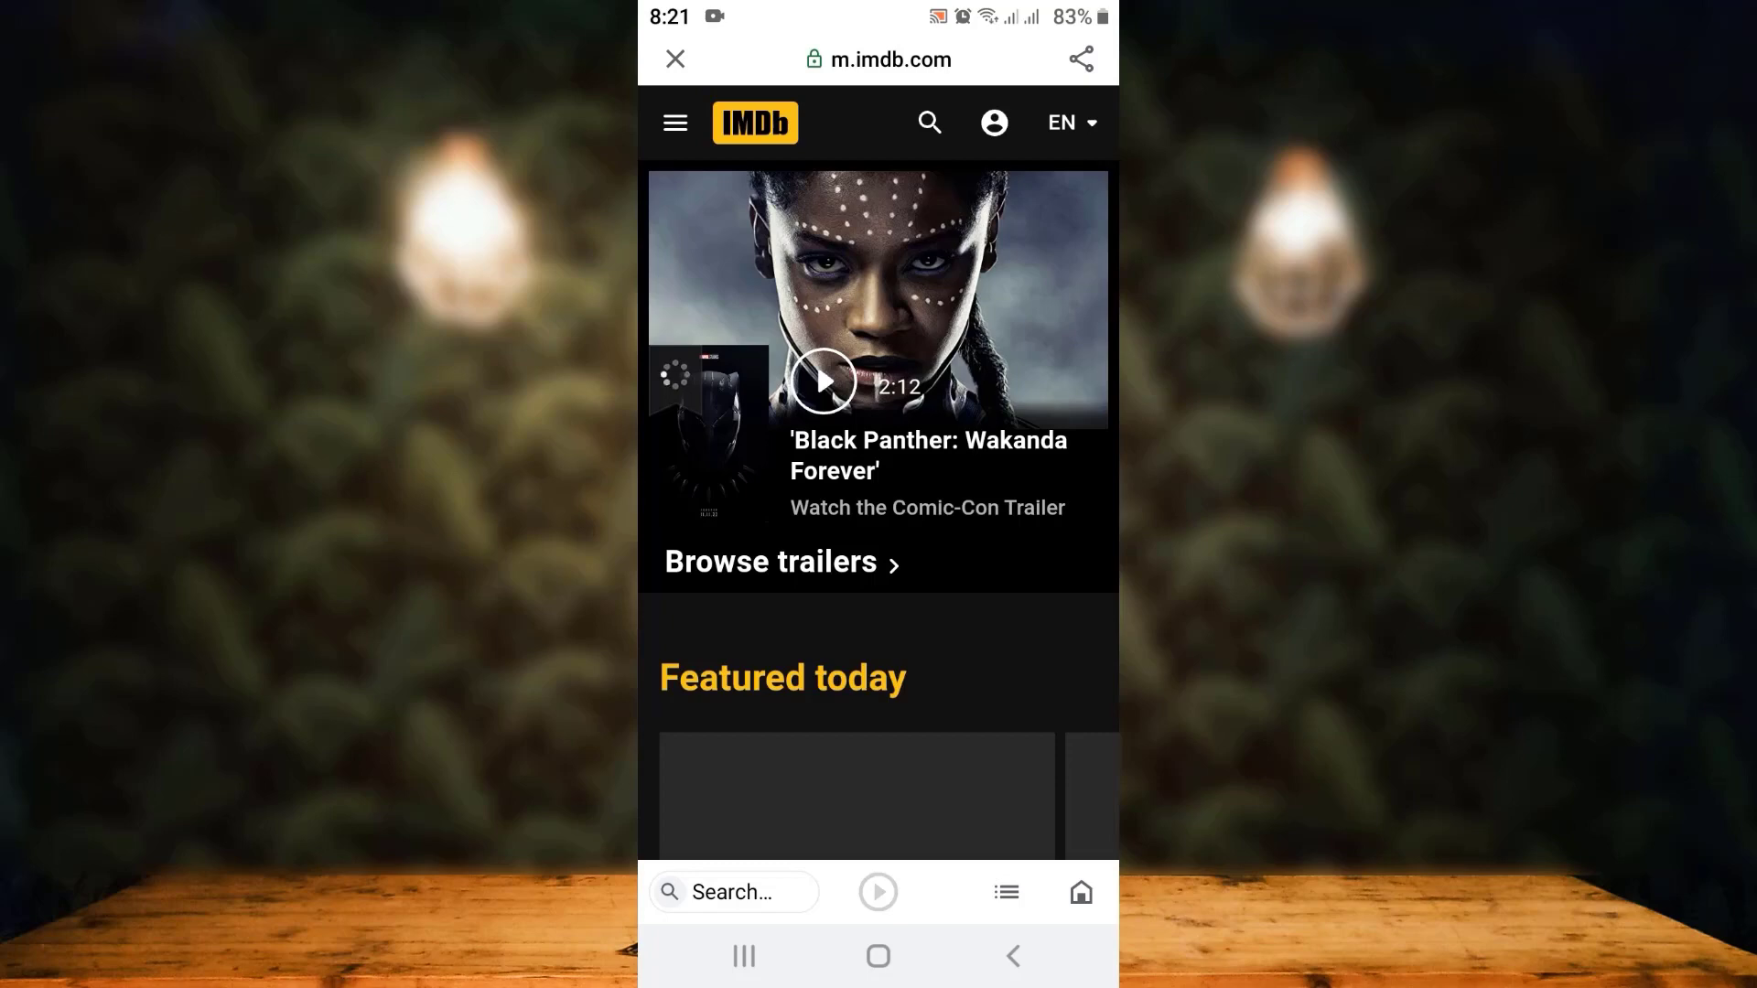
Choose Account settings from the profile icon's dropdown menu
left_click(994, 121)
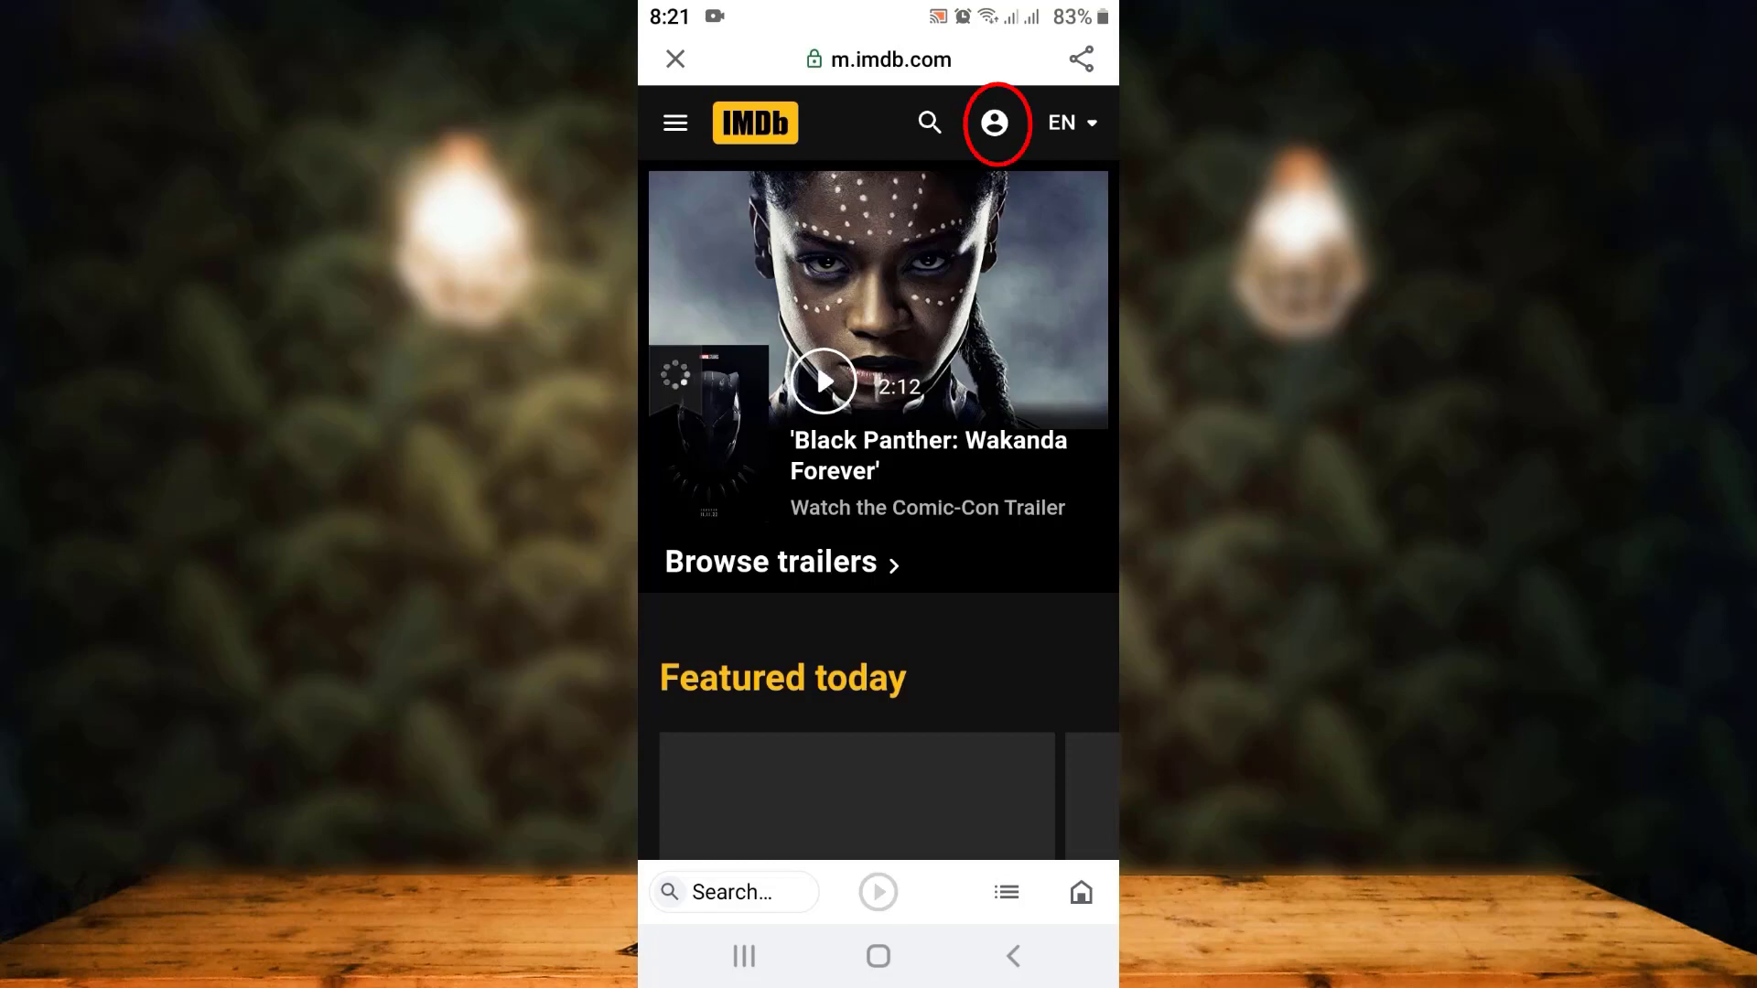
left_click(993, 123)
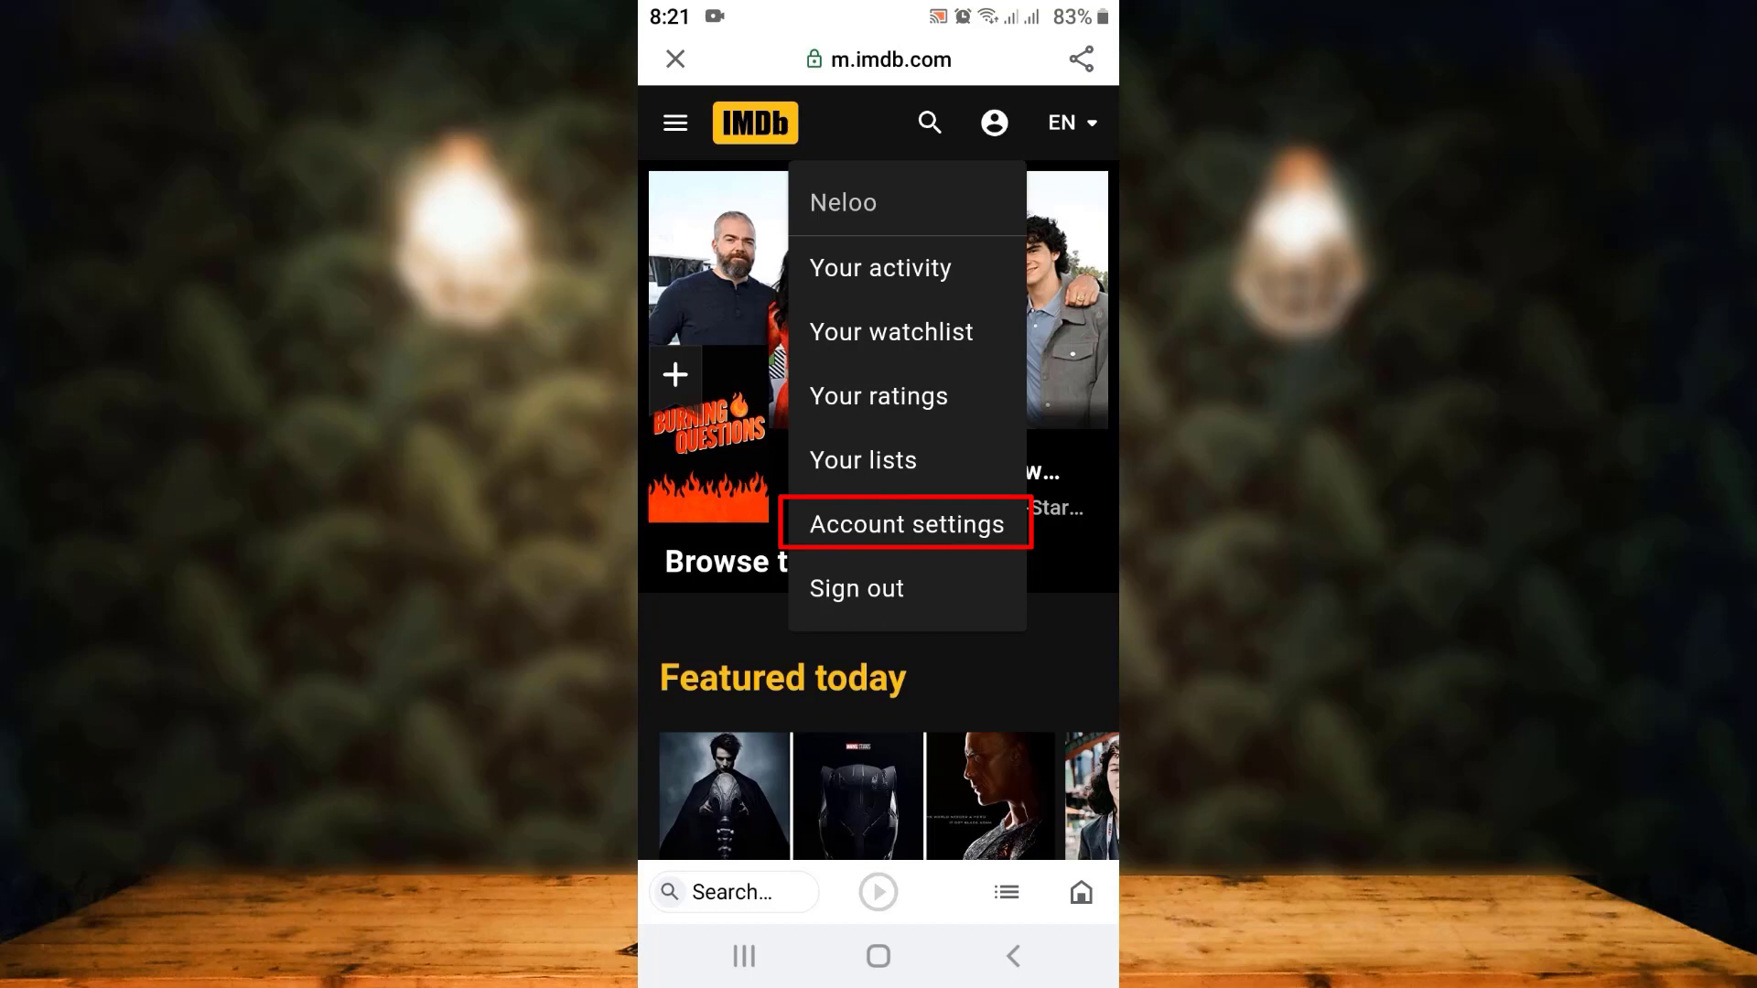
left_click(907, 523)
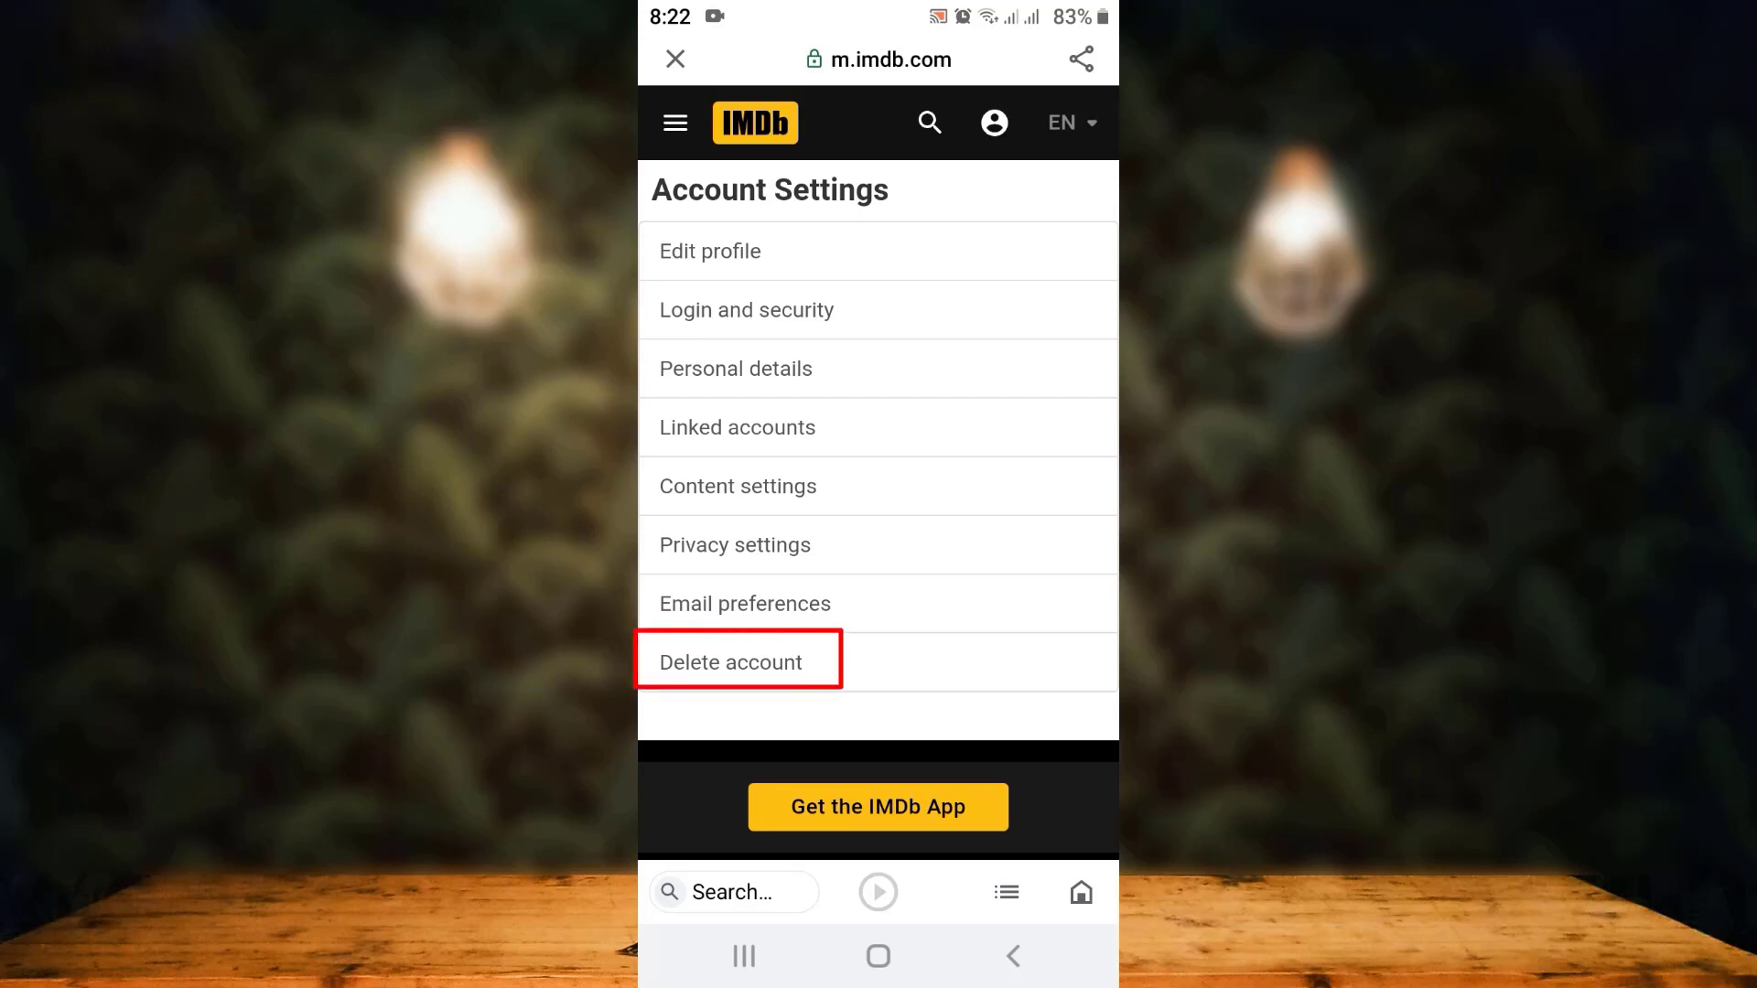
Choose Delete account, then confirm Permanently Delete my Account
left_click(730, 661)
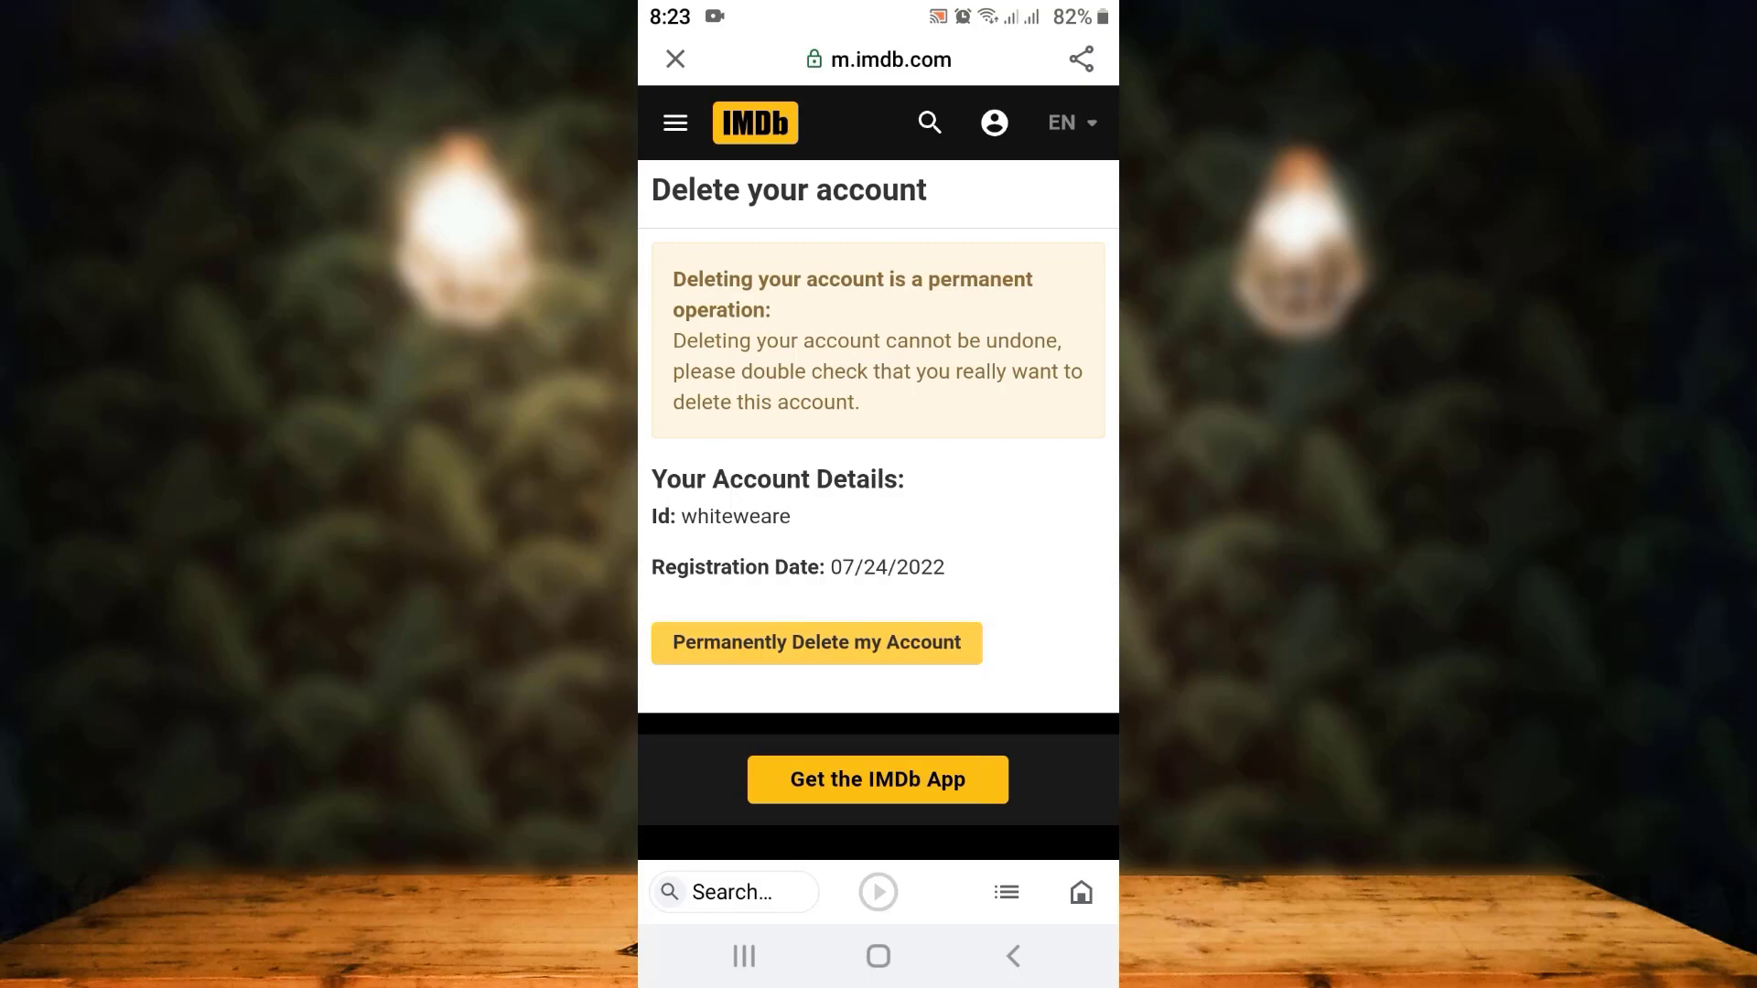
left_click(815, 642)
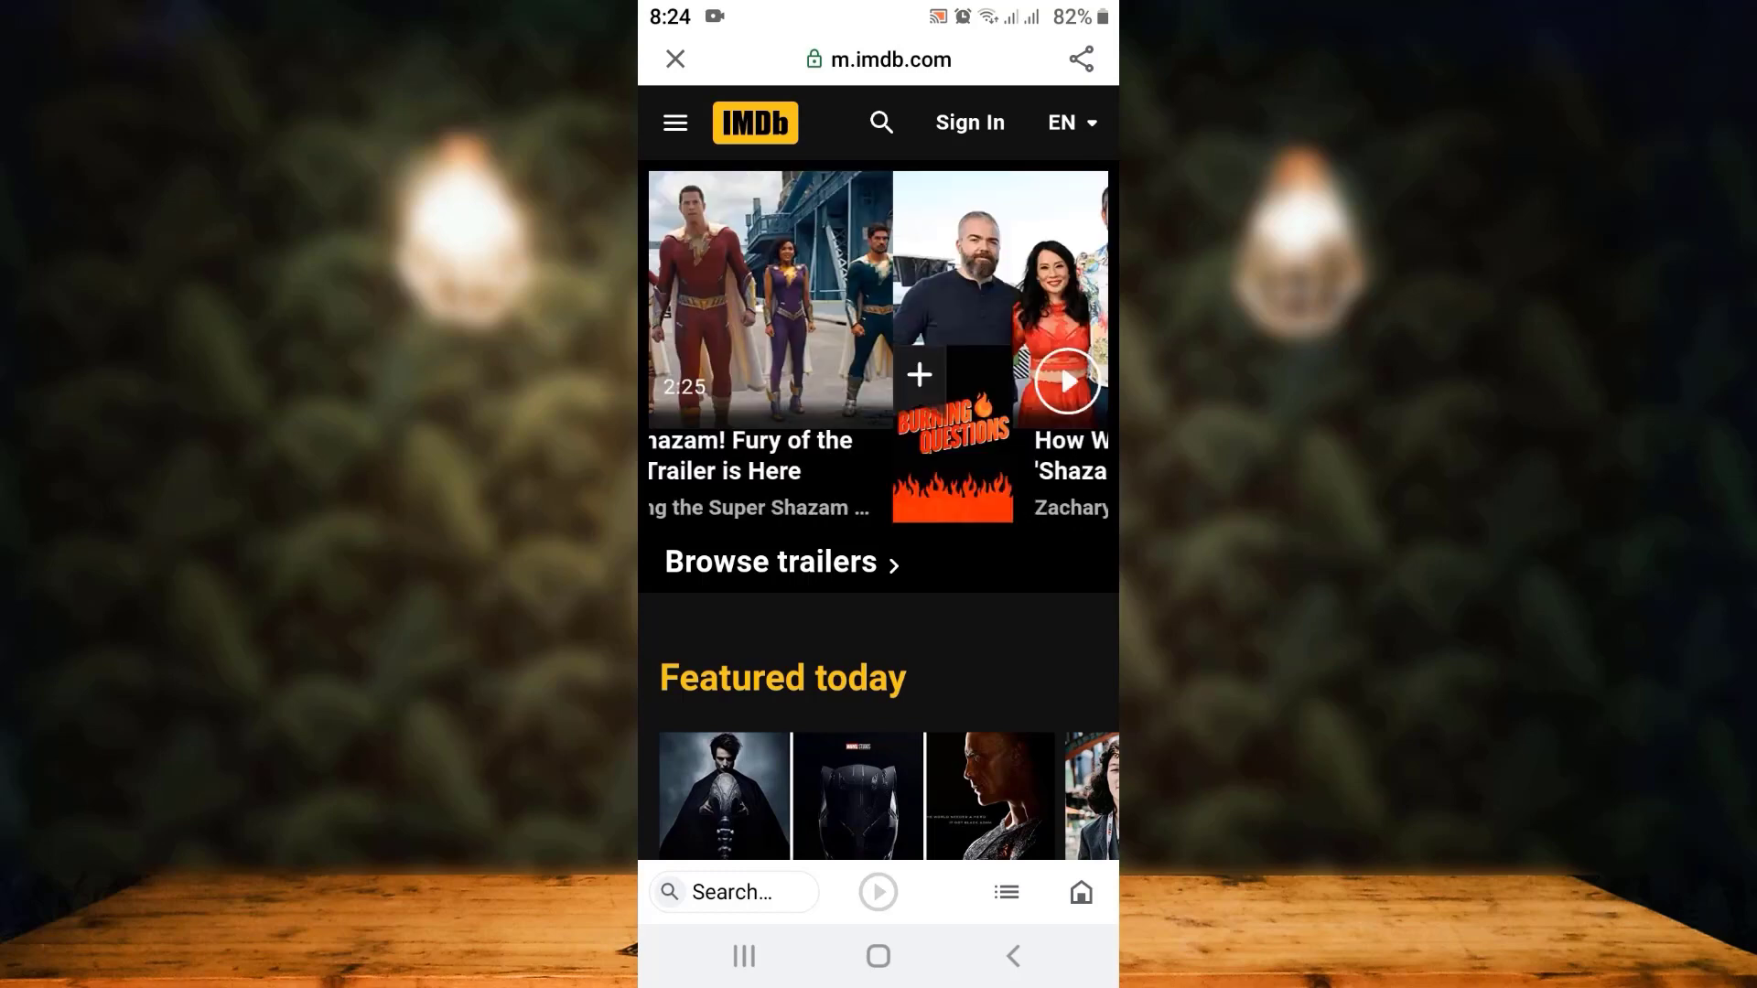
scroll("left", 3)
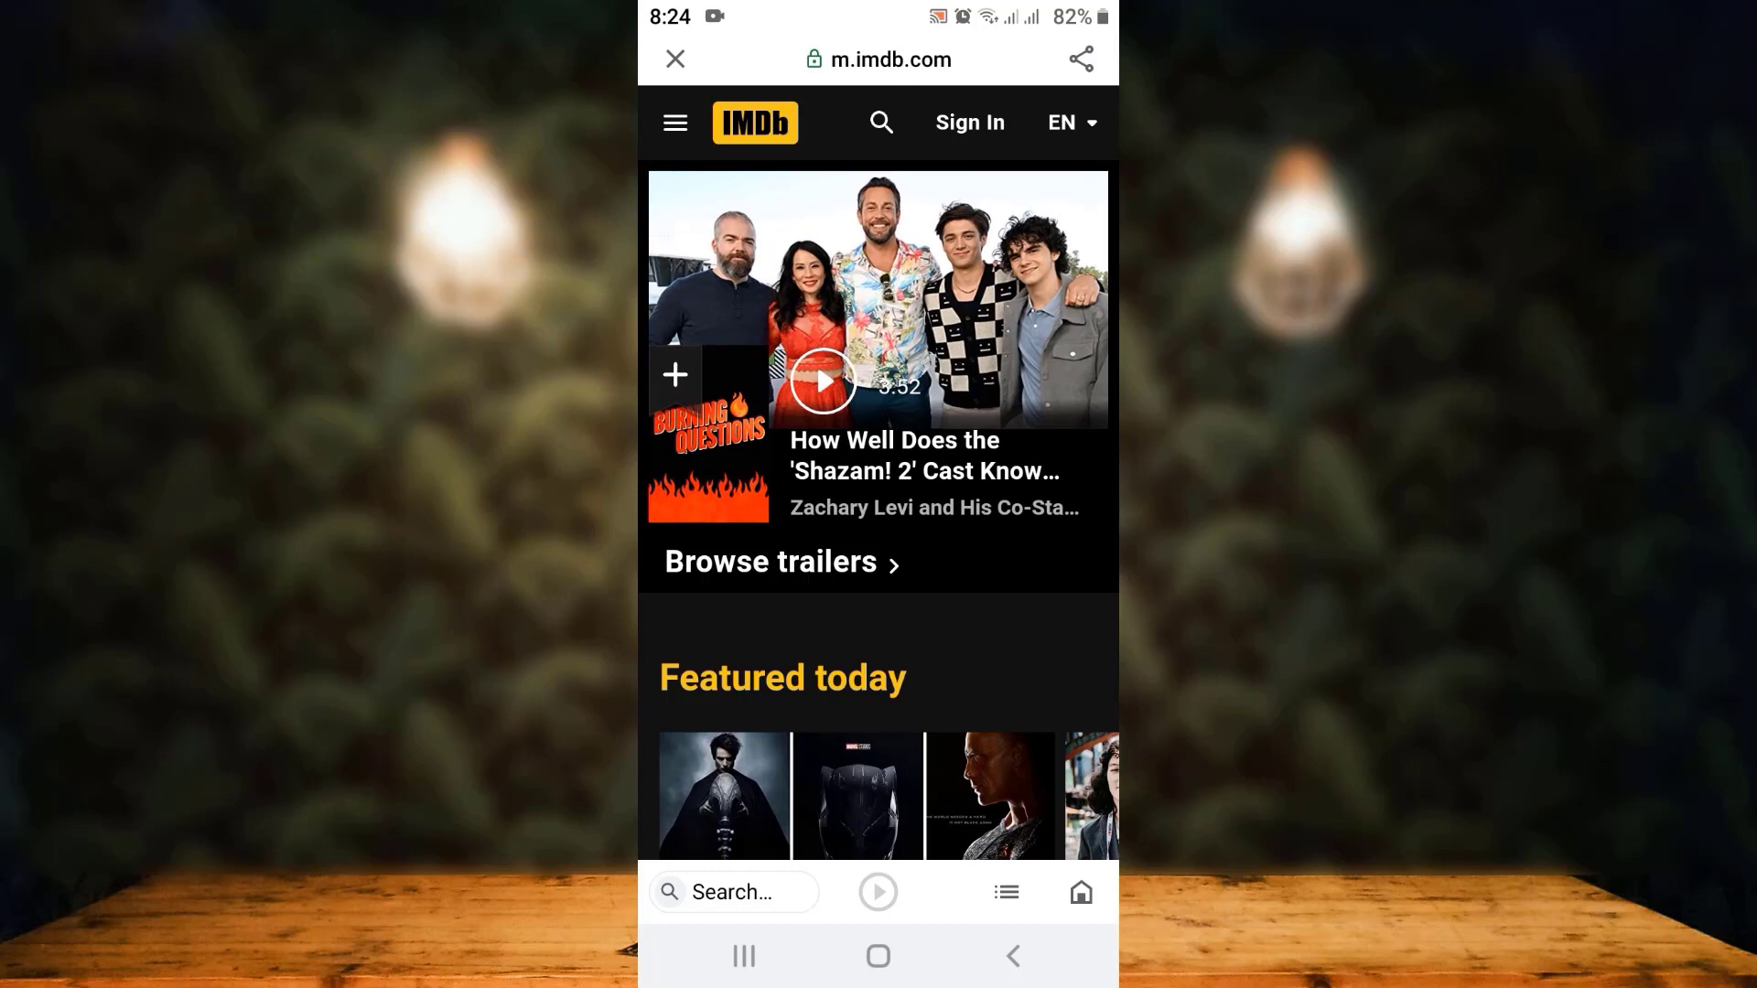